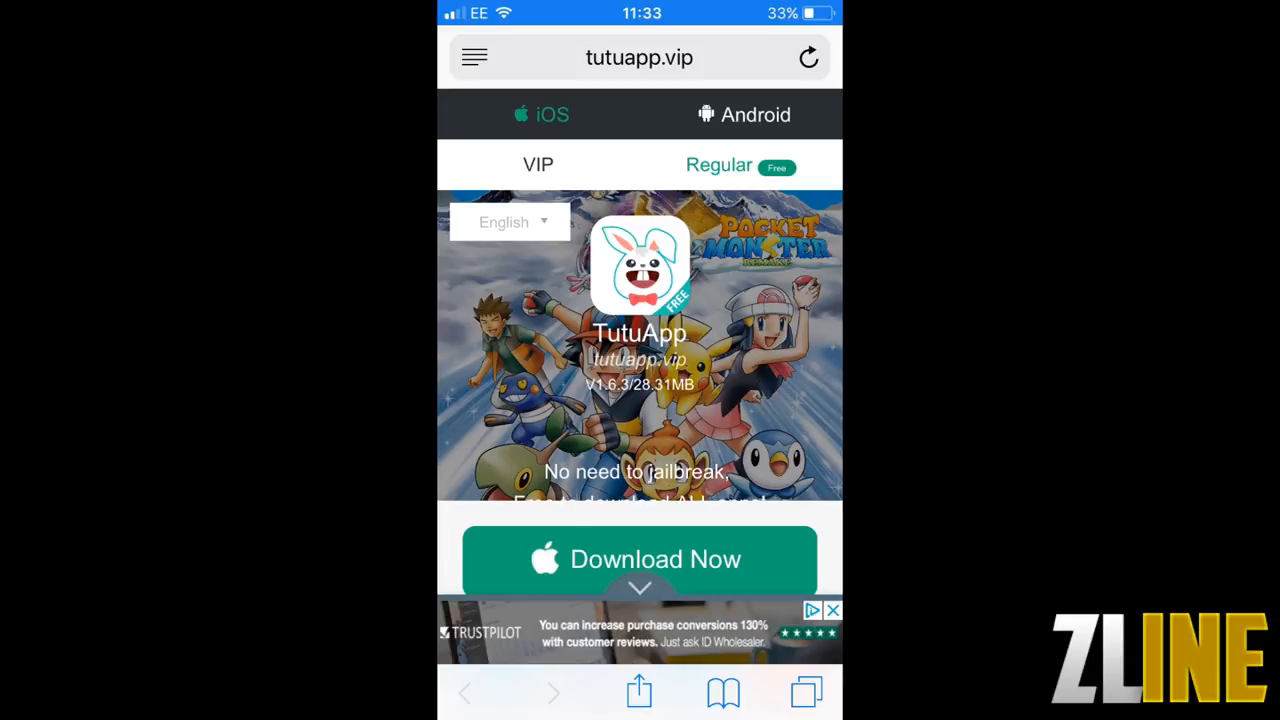
Step: Download TutuApp's free Regular Version from tutuapp.vip and approve the install
scroll(down, 3)
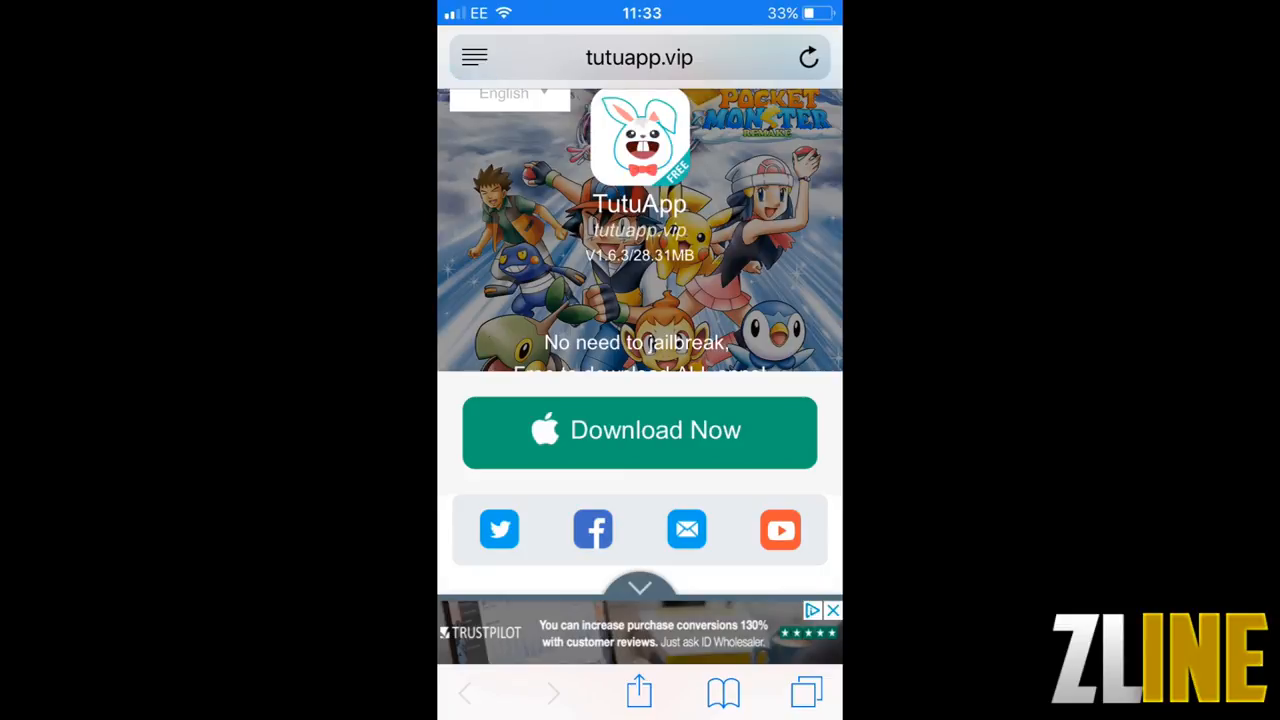
click(639, 430)
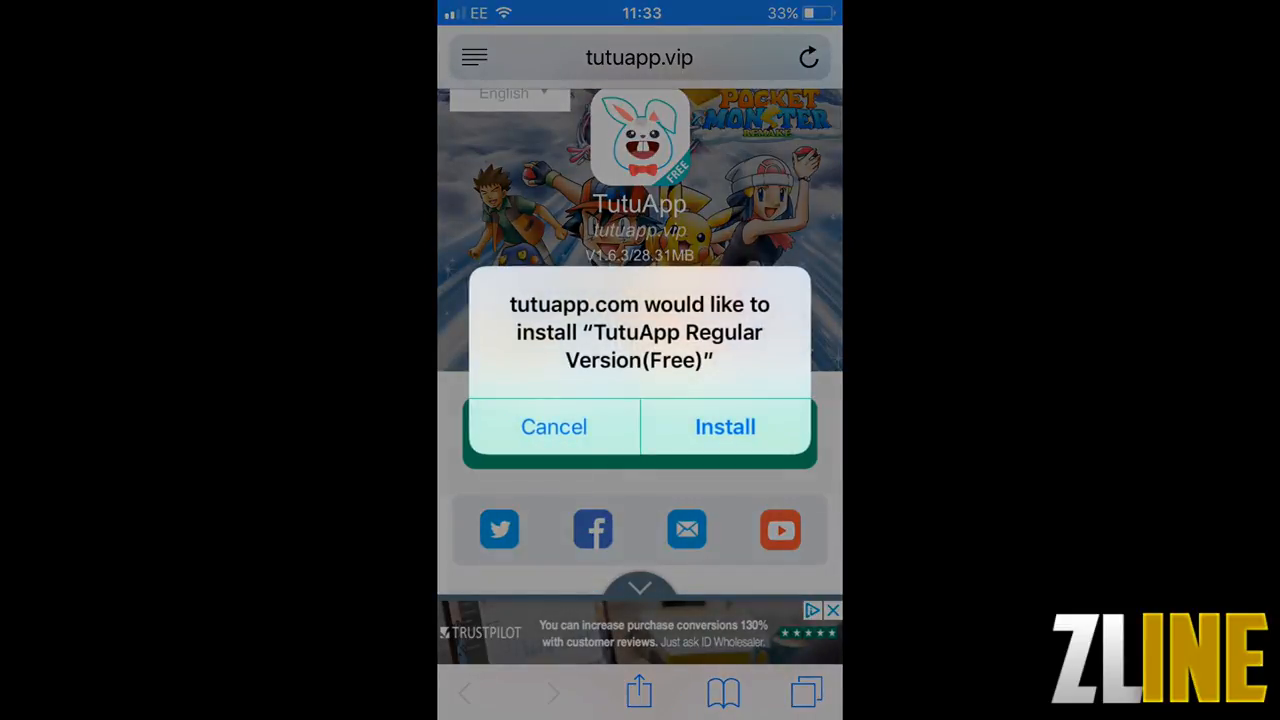
click(554, 426)
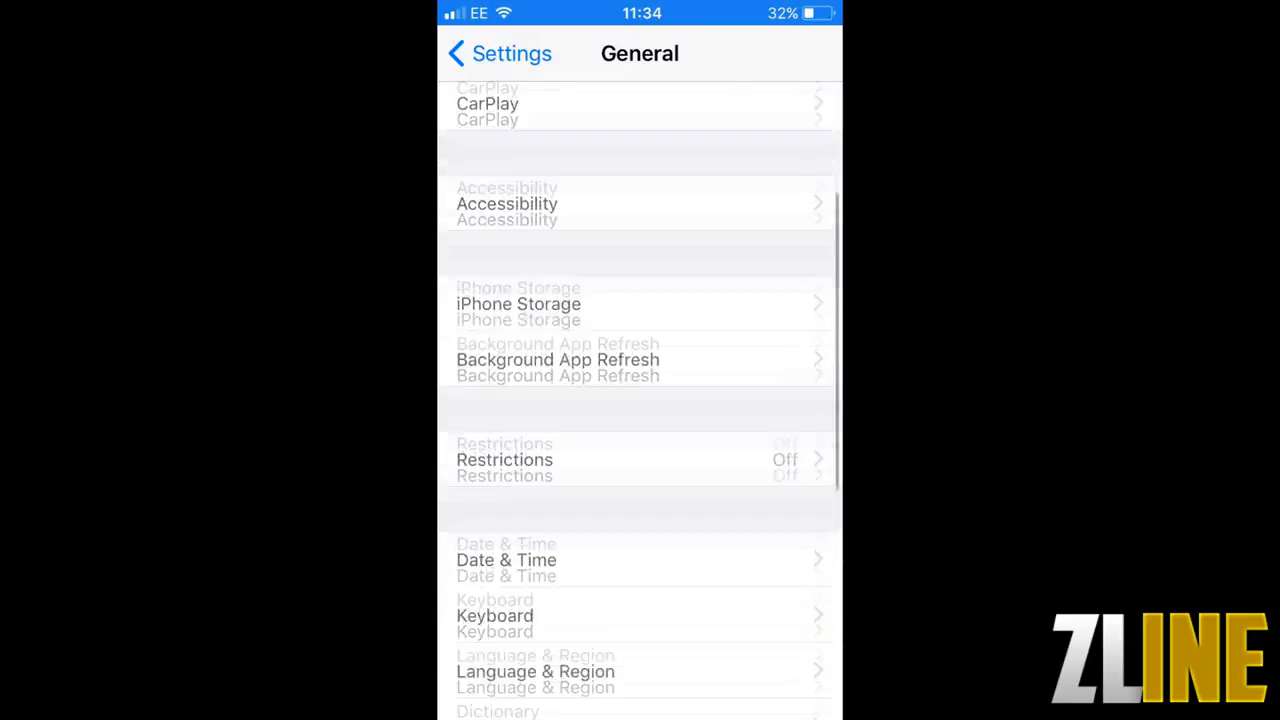
Step: Trust the Shanghai Dammor developer profile under Profiles & Device Management
scroll(down, 3)
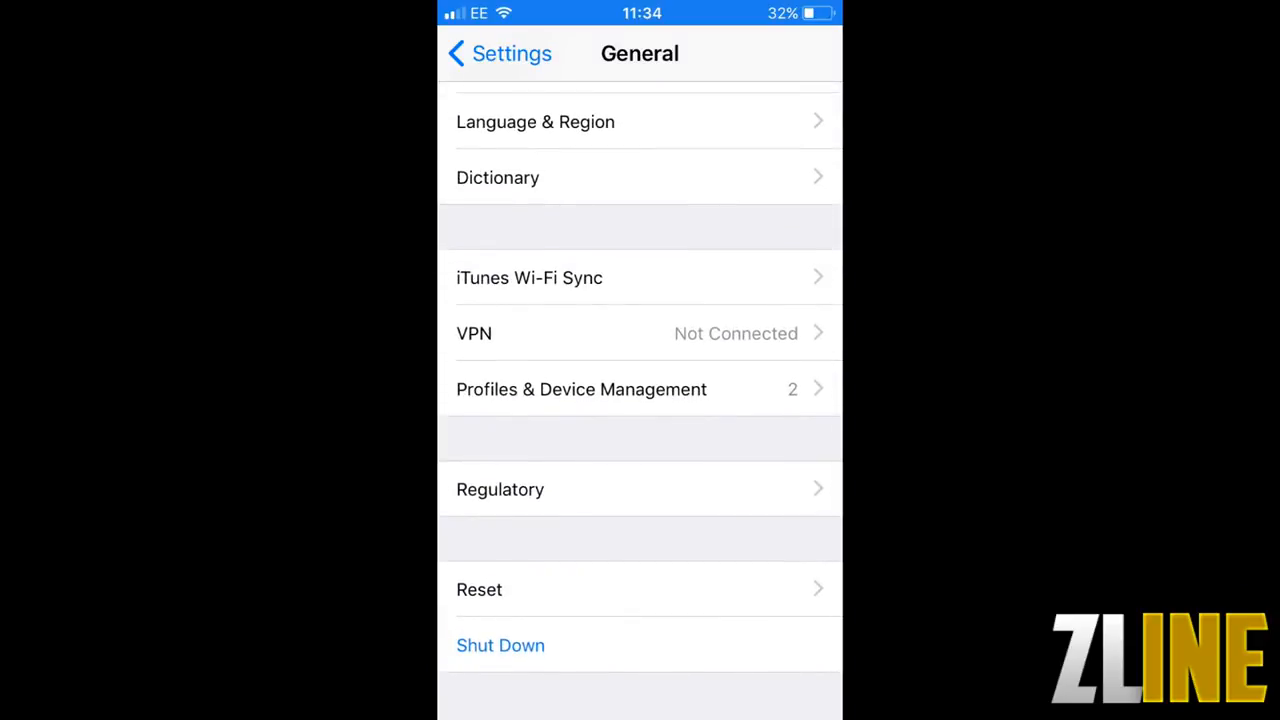
click(581, 389)
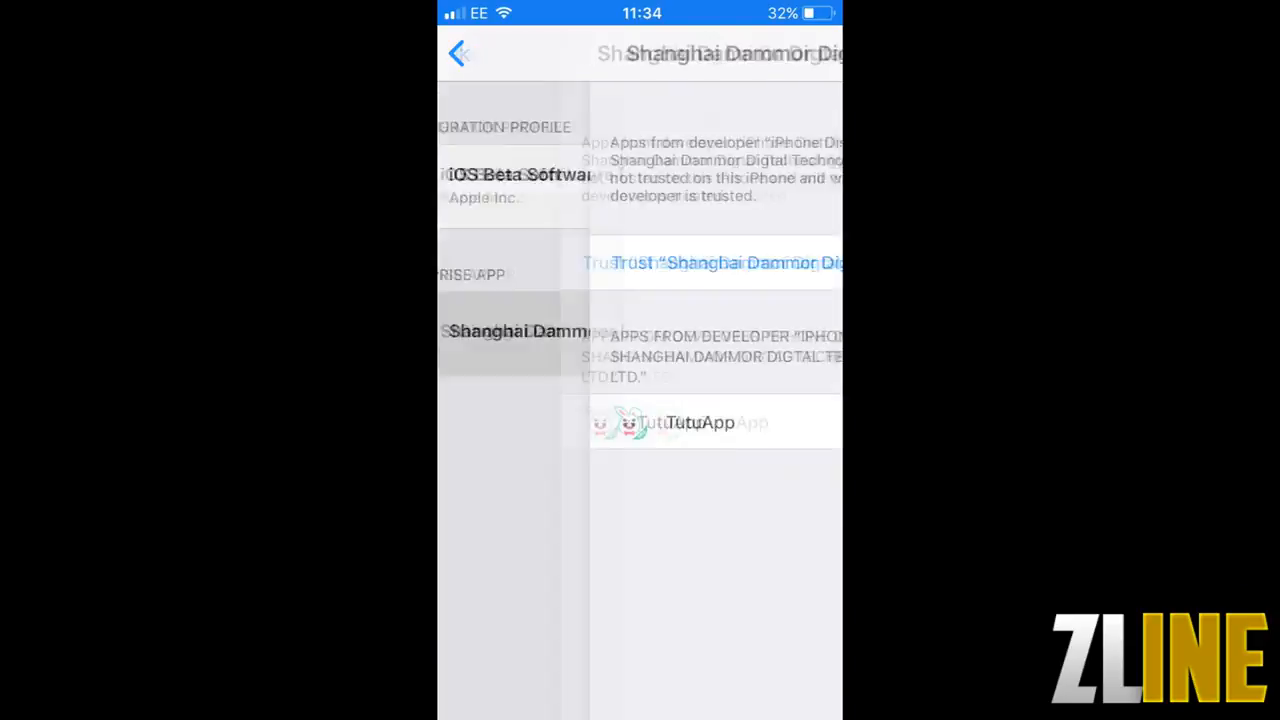
click(712, 262)
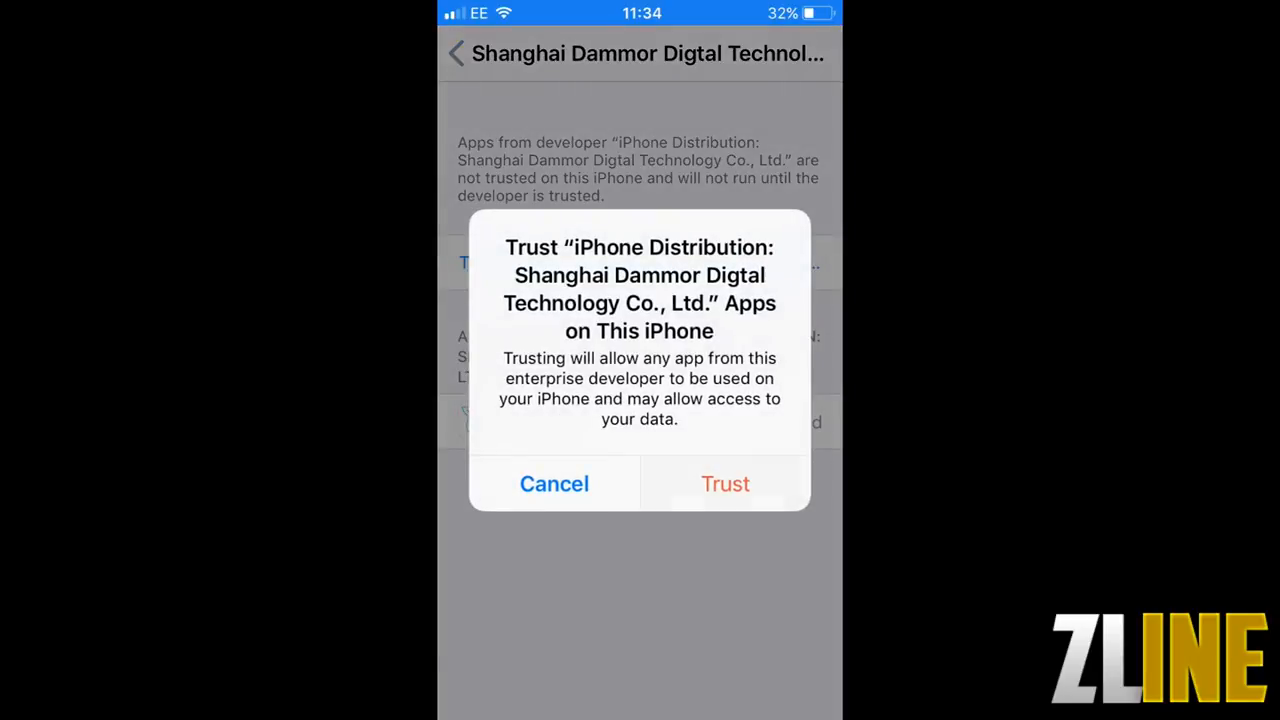
click(725, 483)
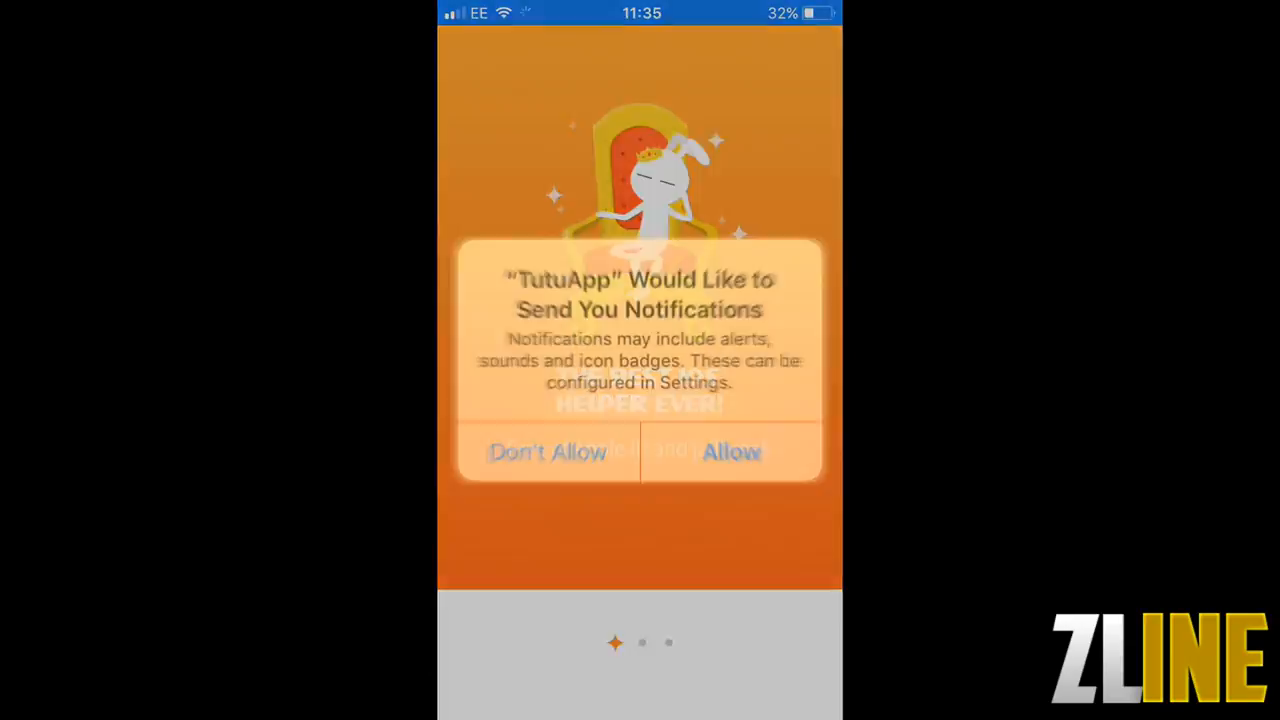
Step: Dismiss the notification prompt, search TutuApp for 'movie', and download Movie Box
click(731, 451)
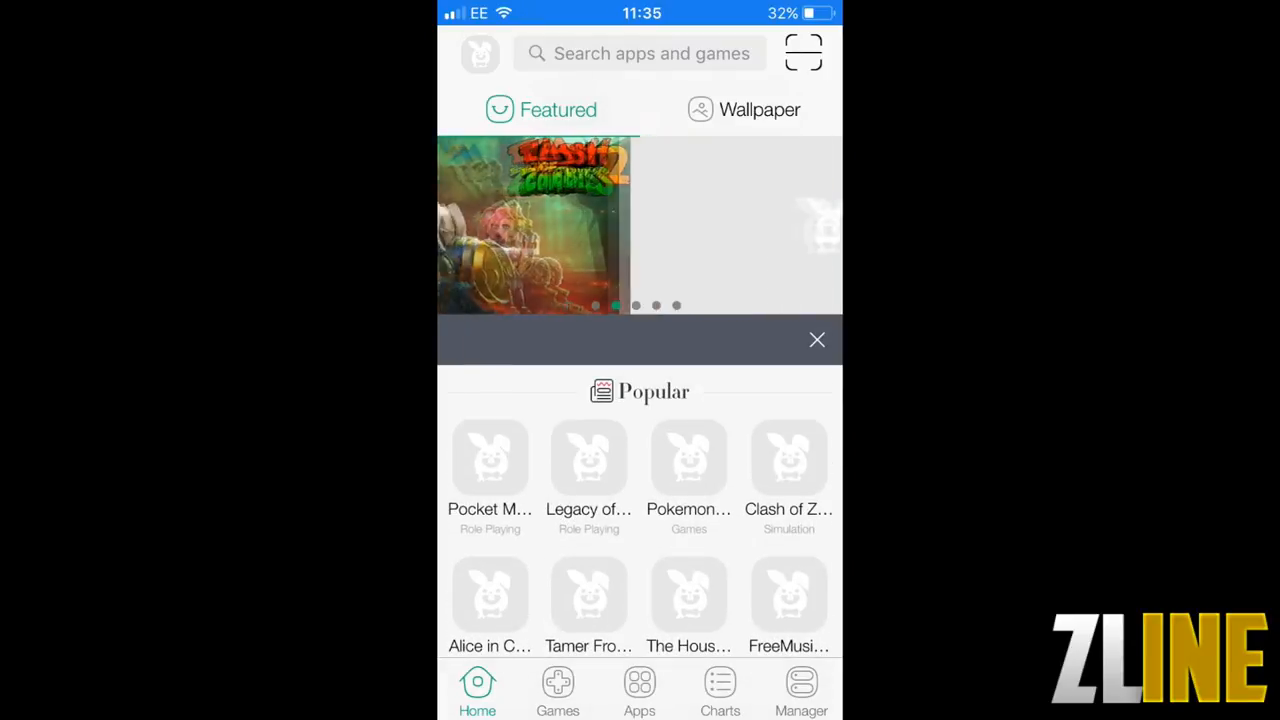
click(640, 53)
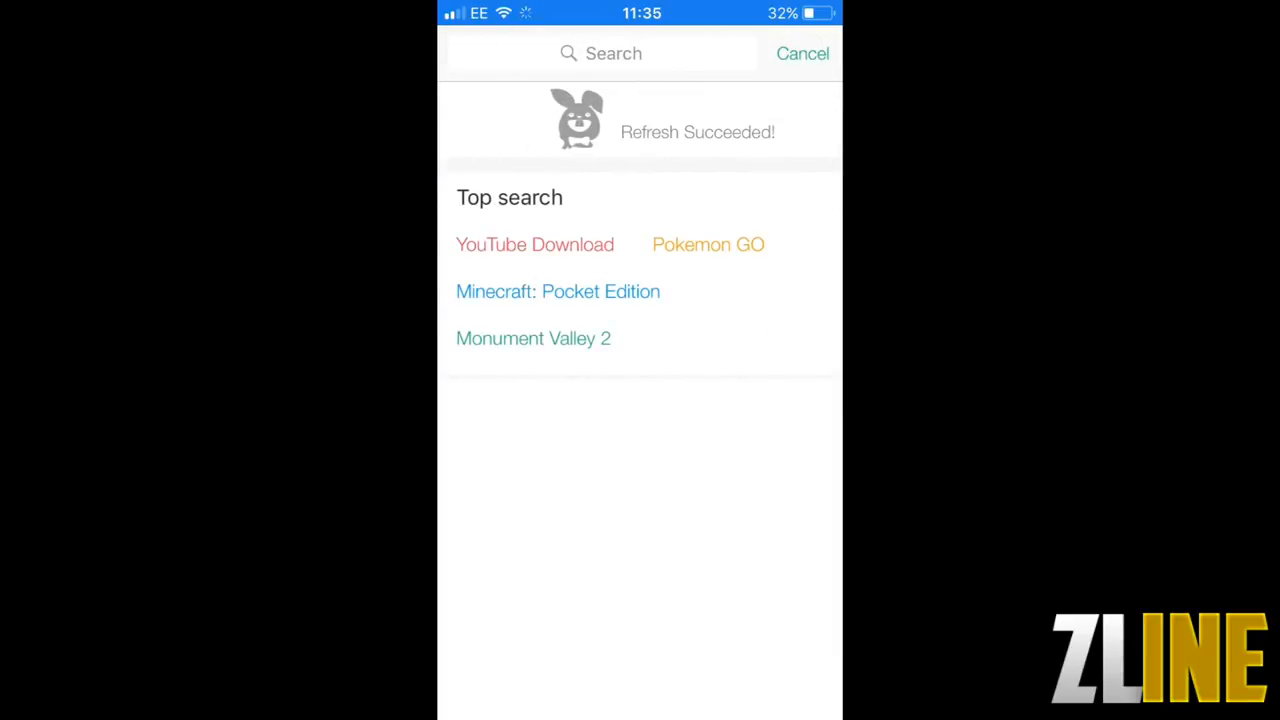
click(640, 53)
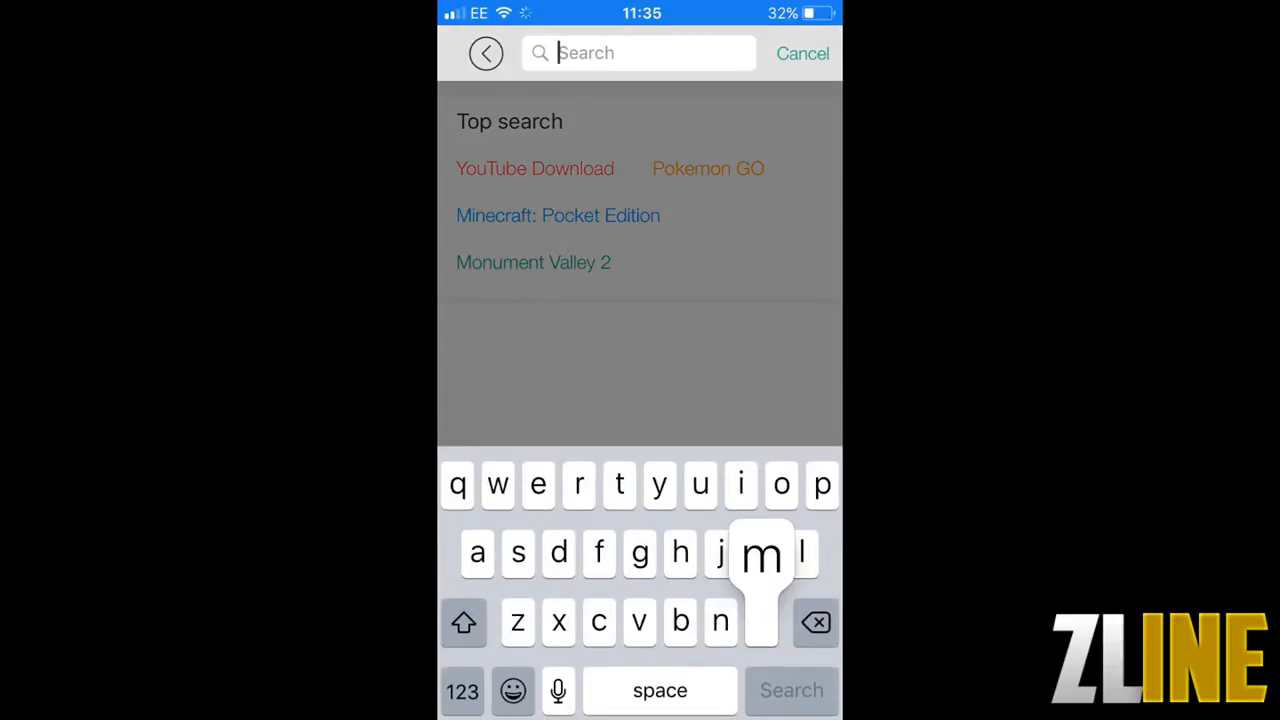
text(movie box)
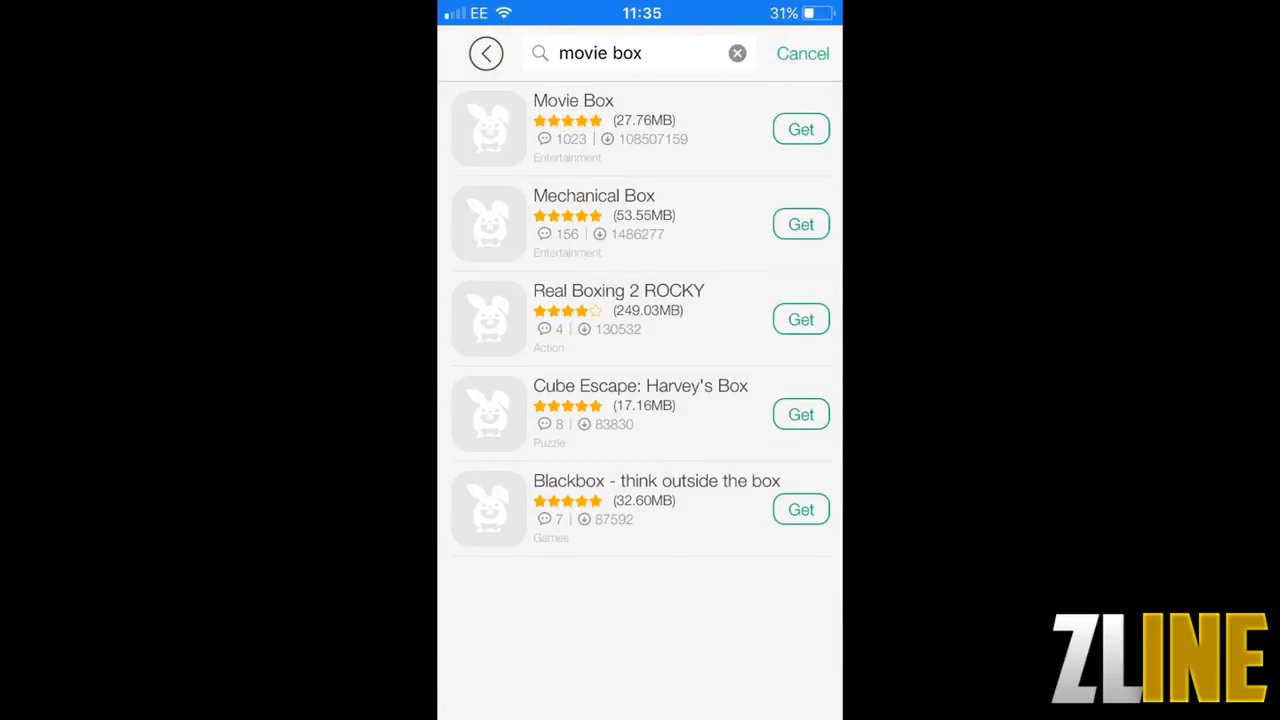
click(801, 129)
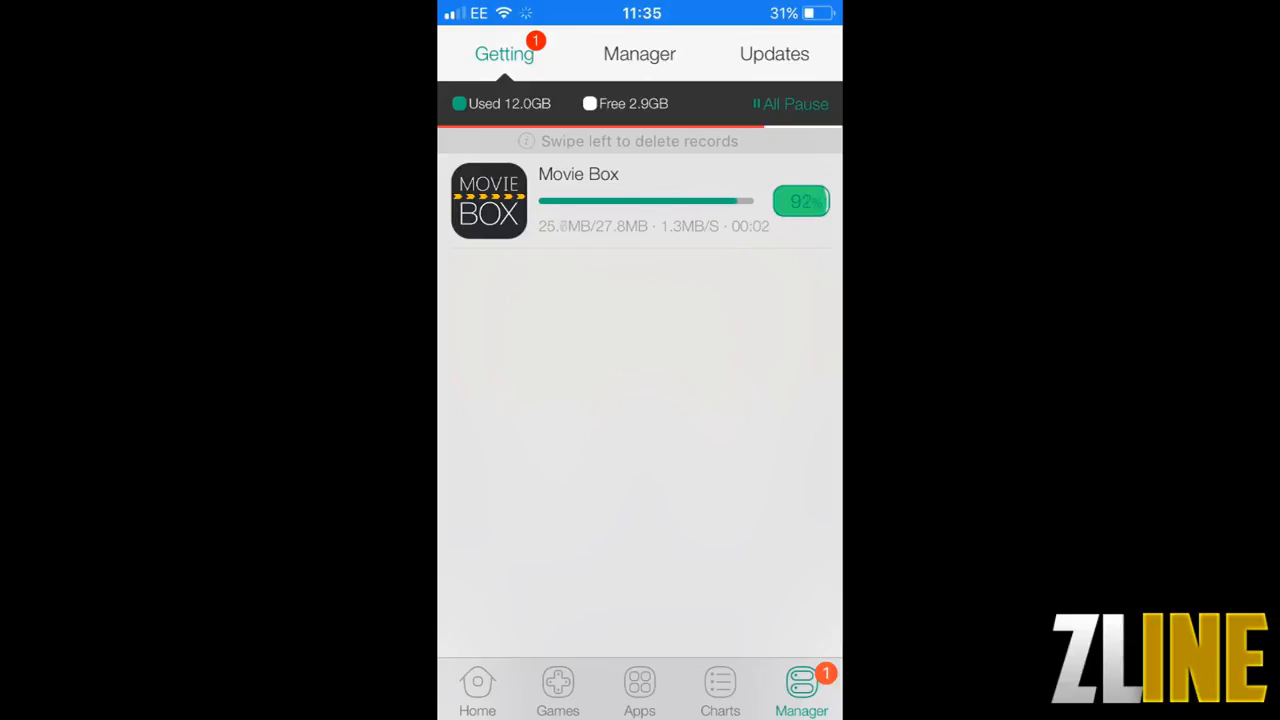
Step: Install the finished Movie Box download and confirm the install prompt
click(789, 103)
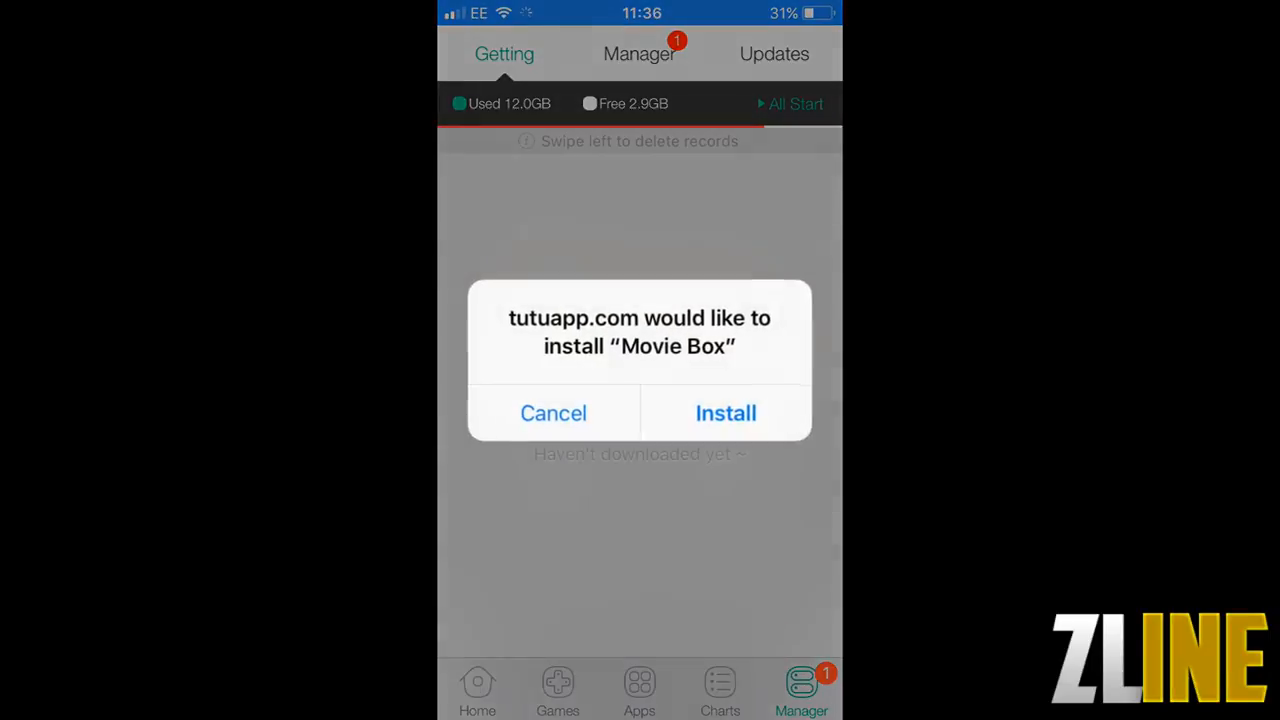
click(725, 412)
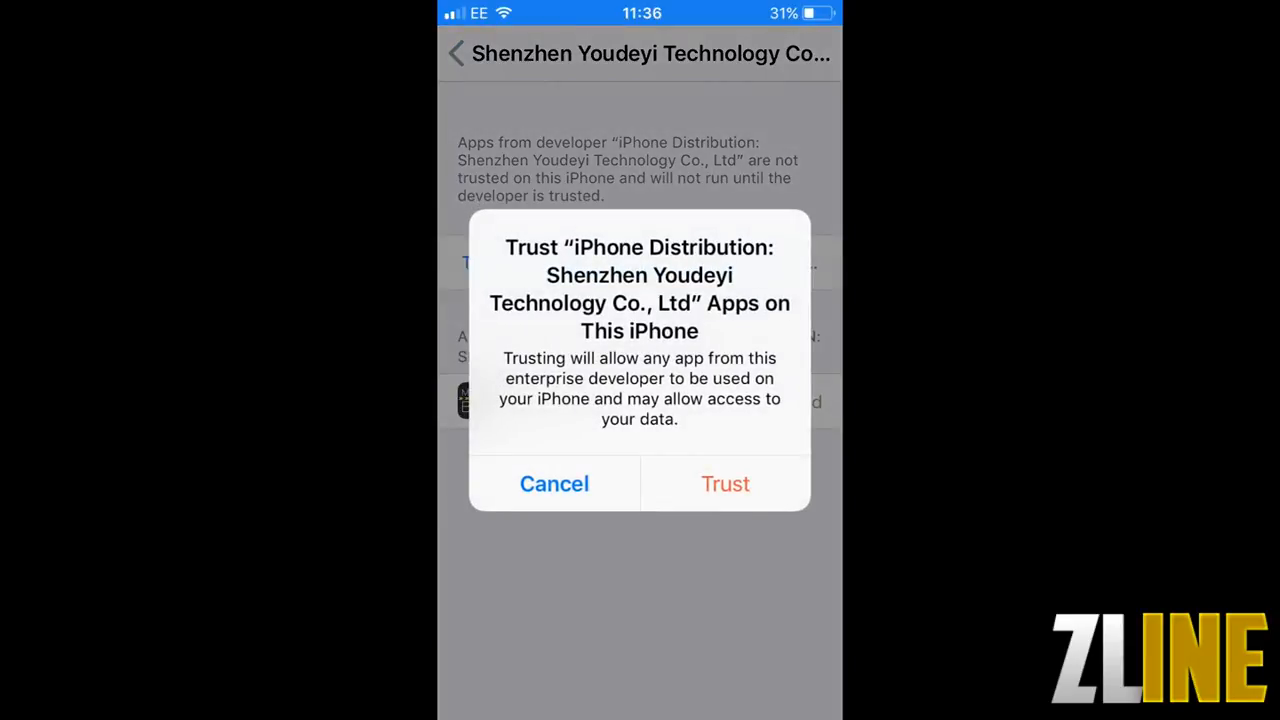
Step: Trust the Shenzhen Youdeyi developer, then launch Movie Box from the home screen's next page
click(725, 483)
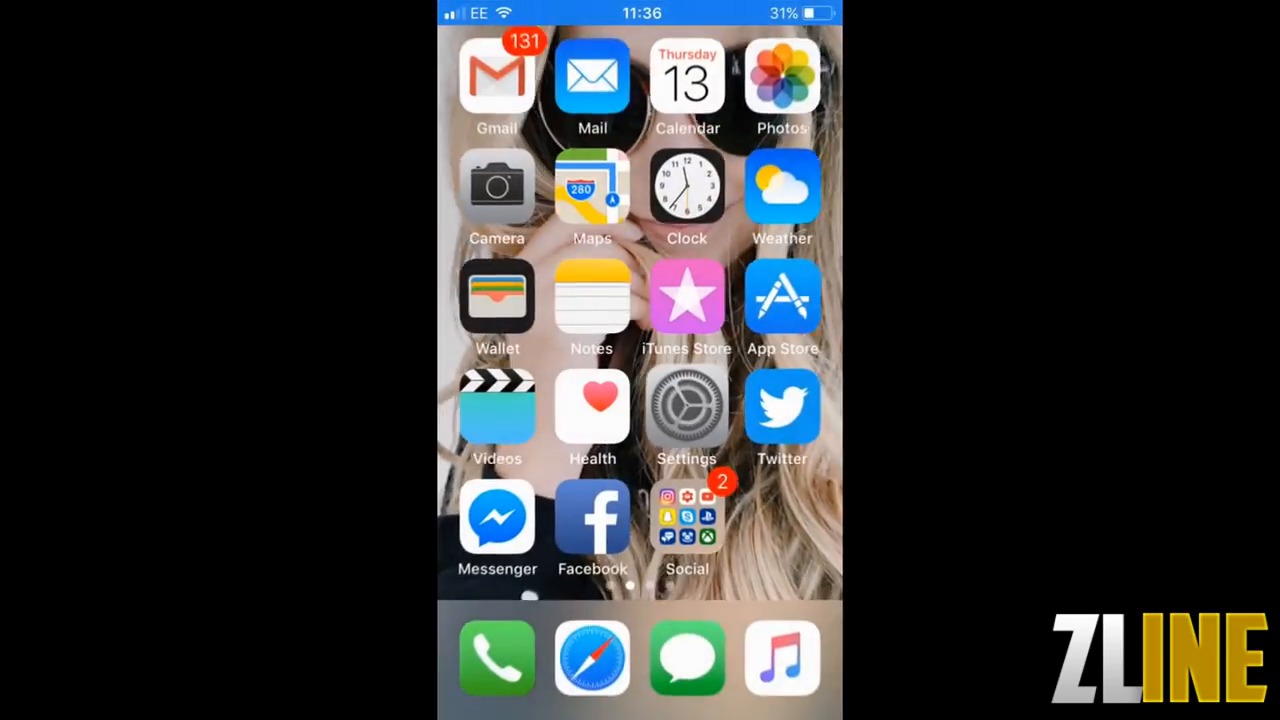
scroll(left, 3)
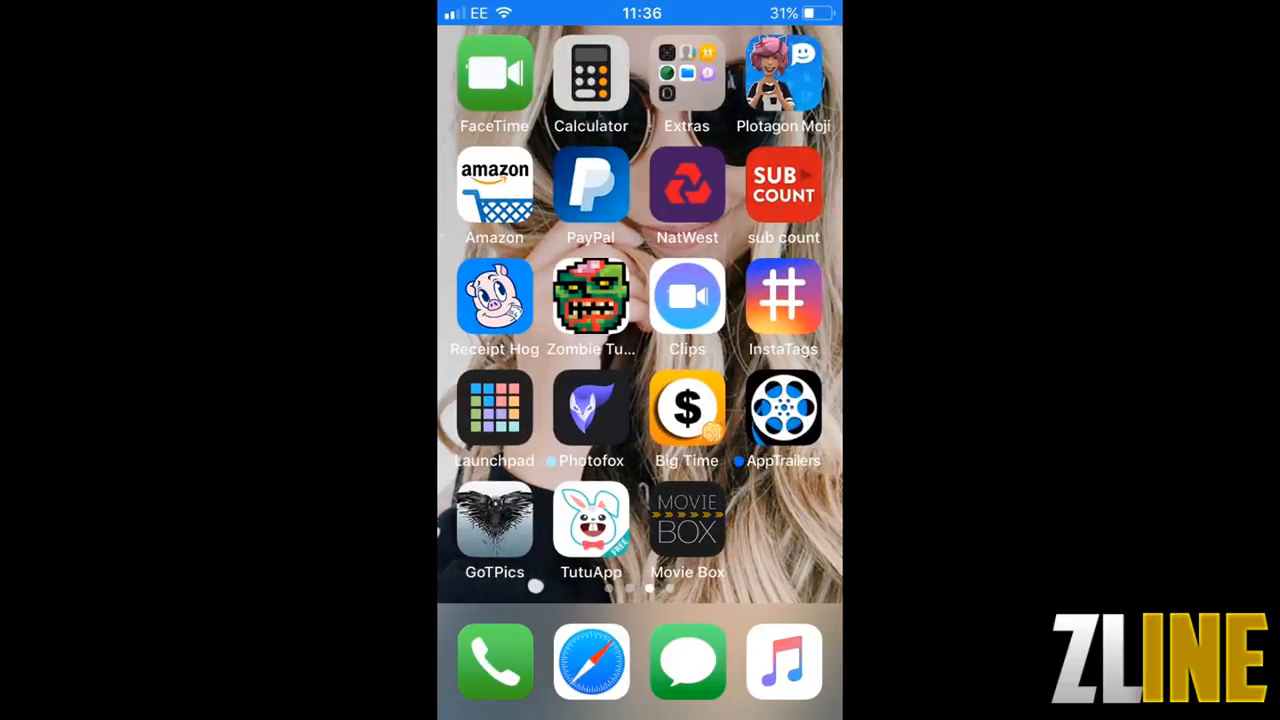
click(687, 517)
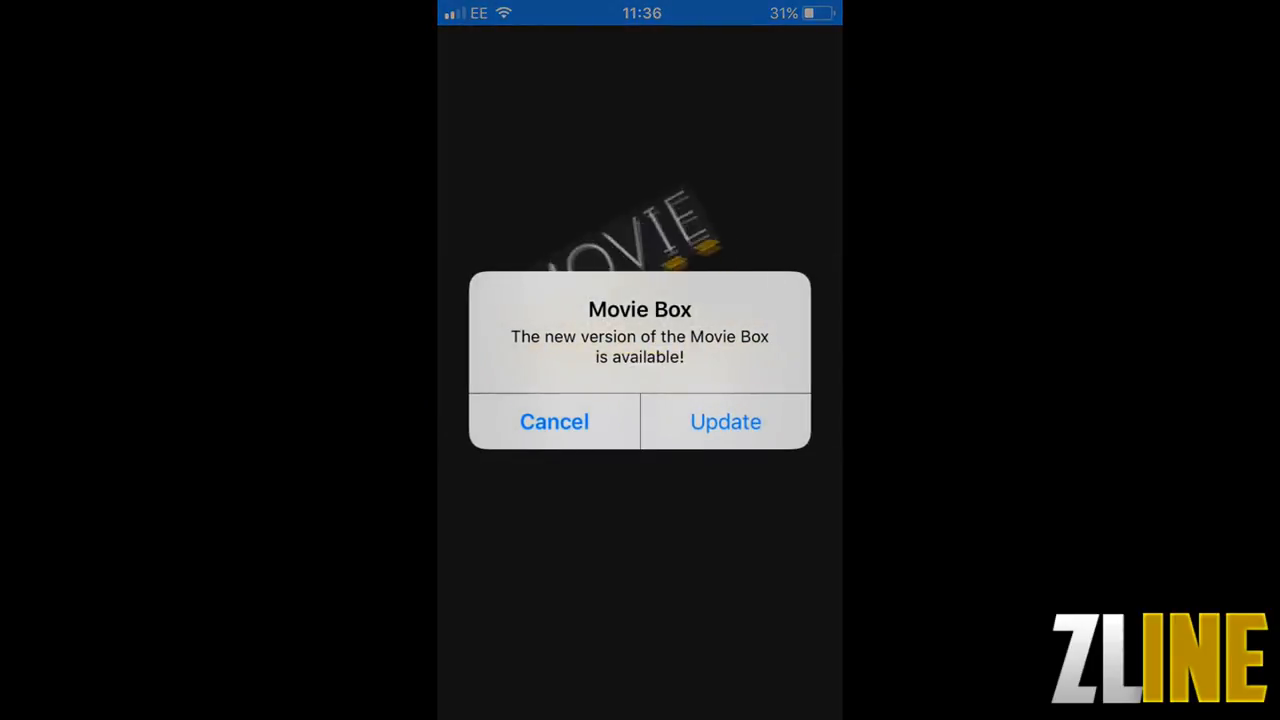
Step: Decline the Movie Box update and open Family Guy from the TV shows list
click(554, 421)
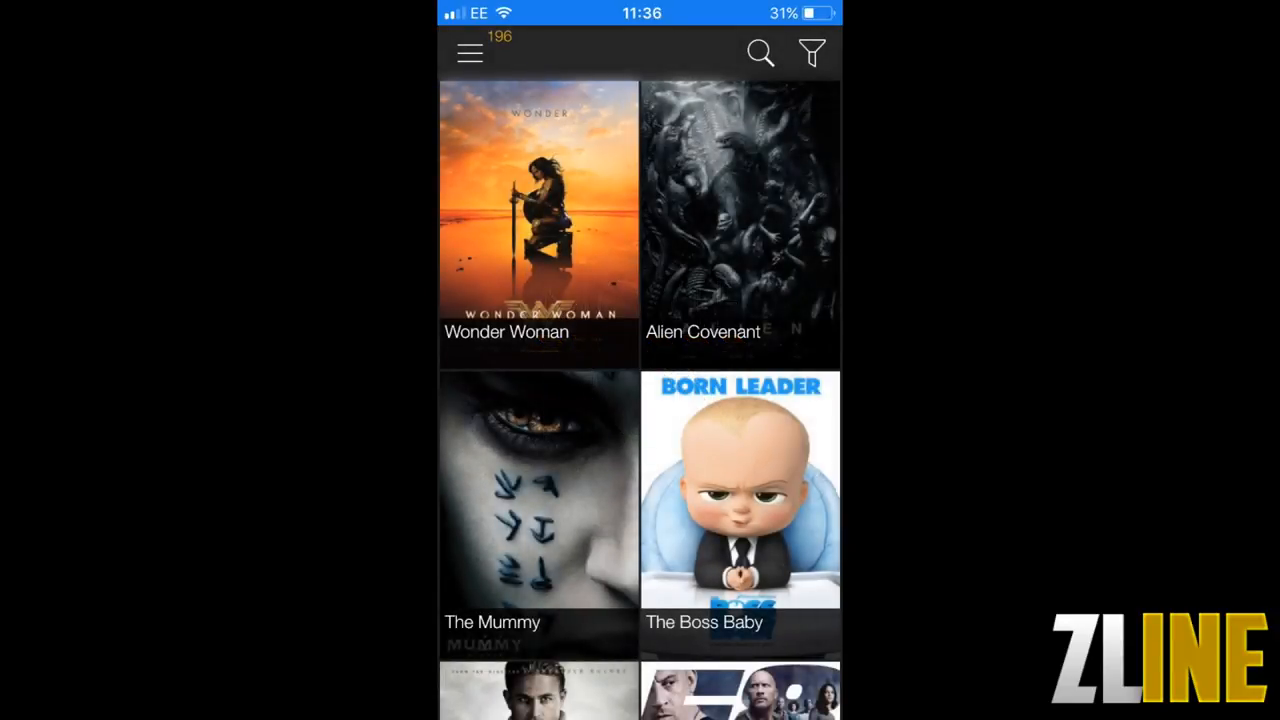
scroll(down, 3)
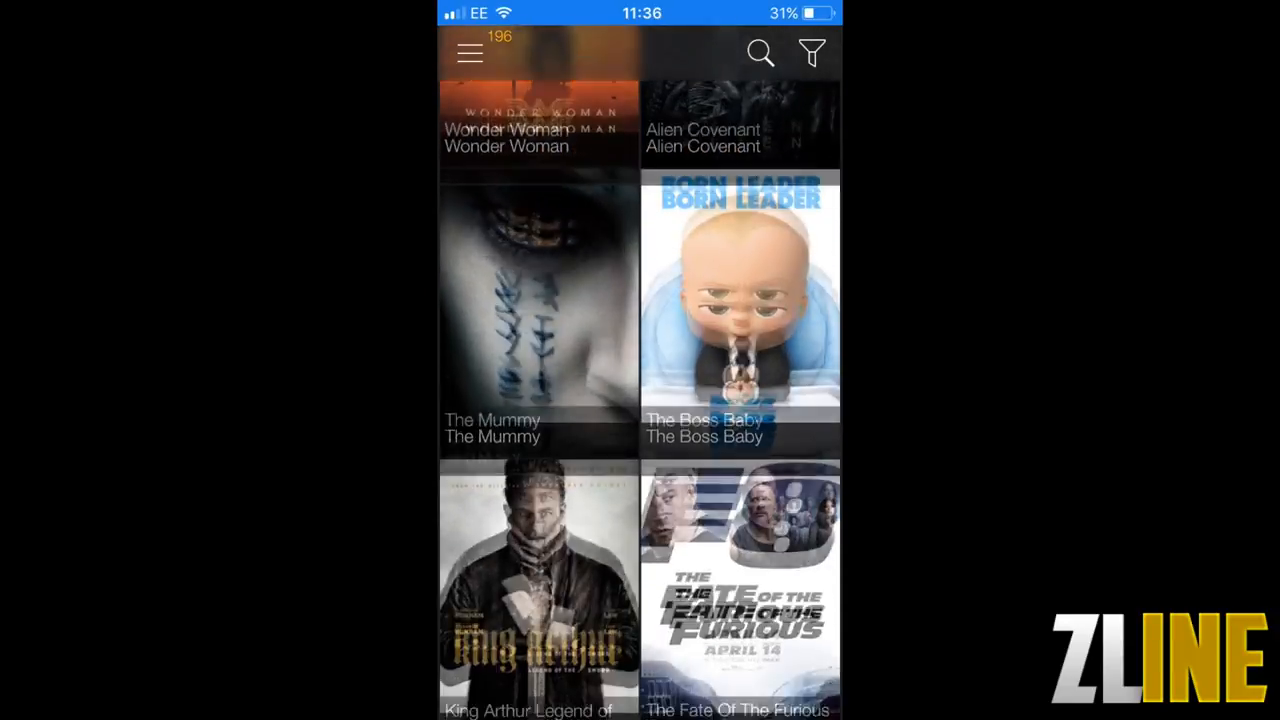
scroll(down, 3)
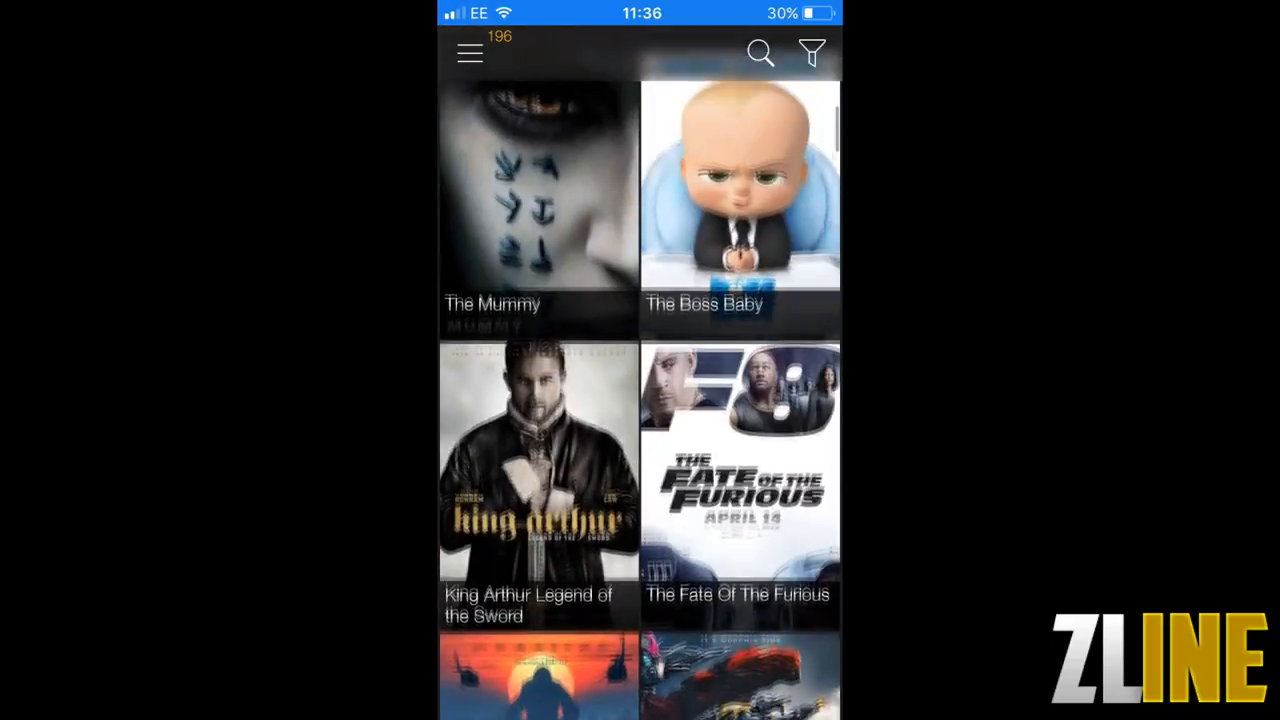
scroll(down, 3)
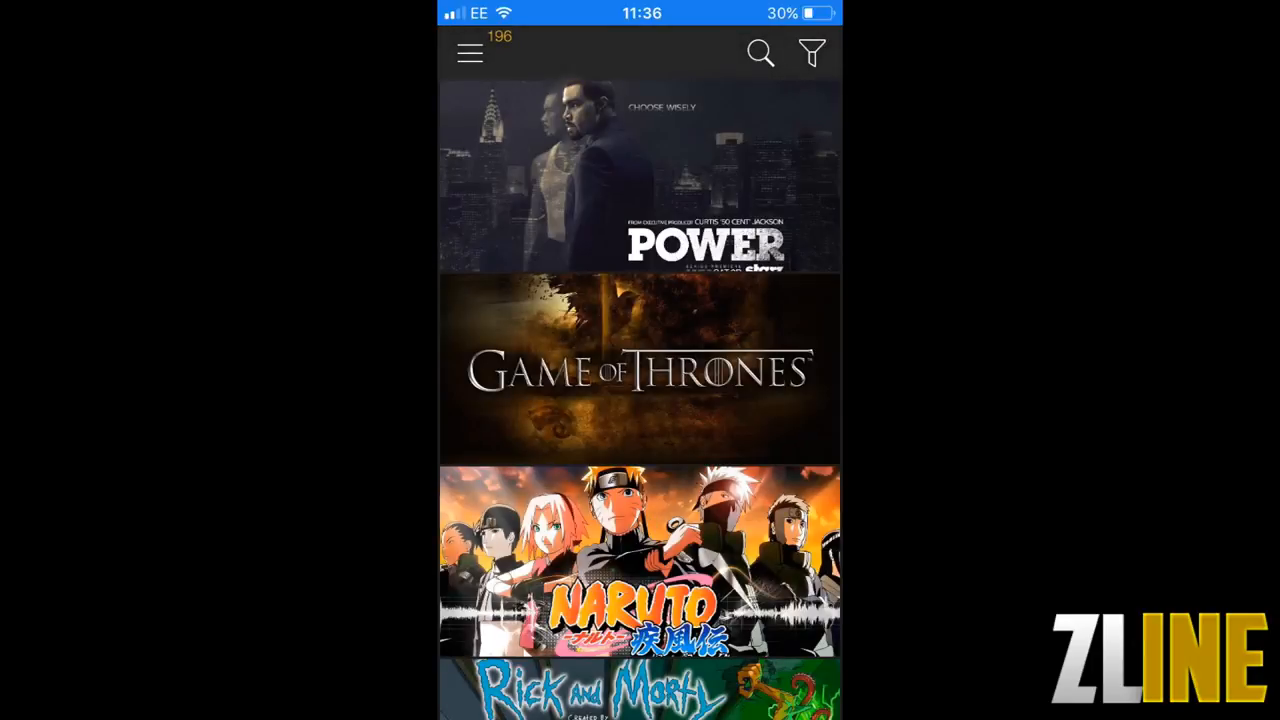
scroll(down, 3)
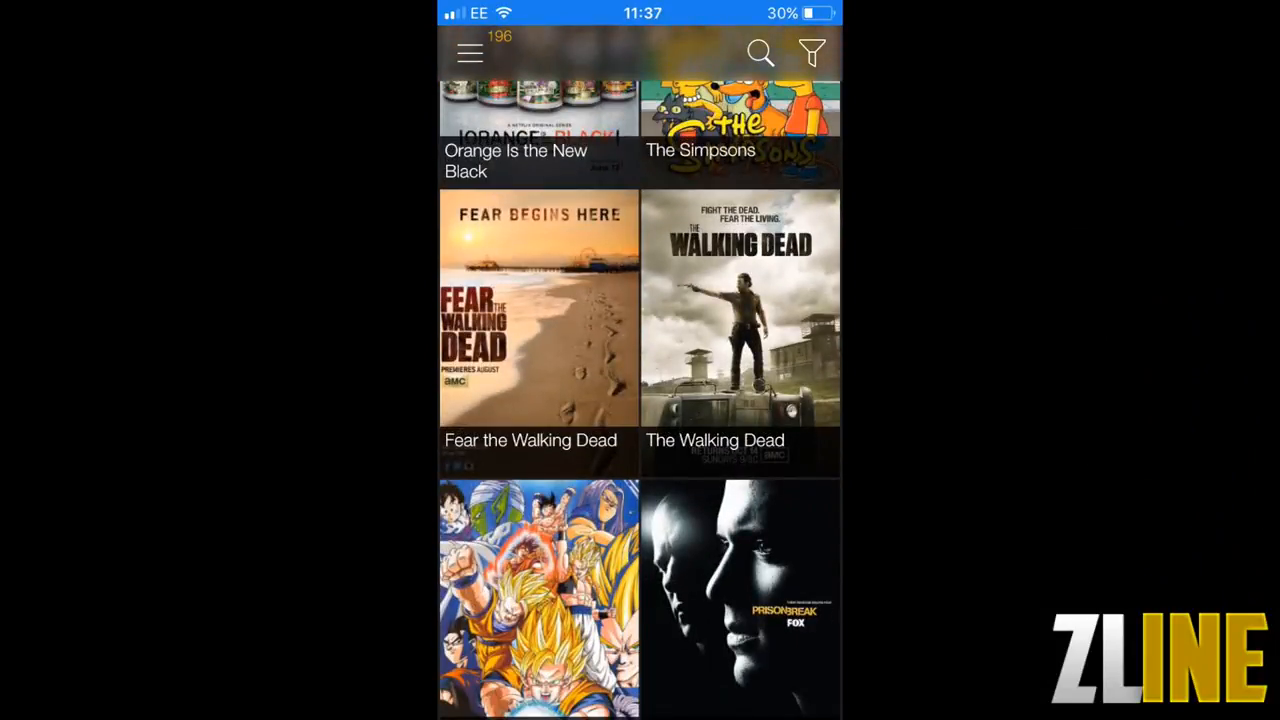
scroll(down, 3)
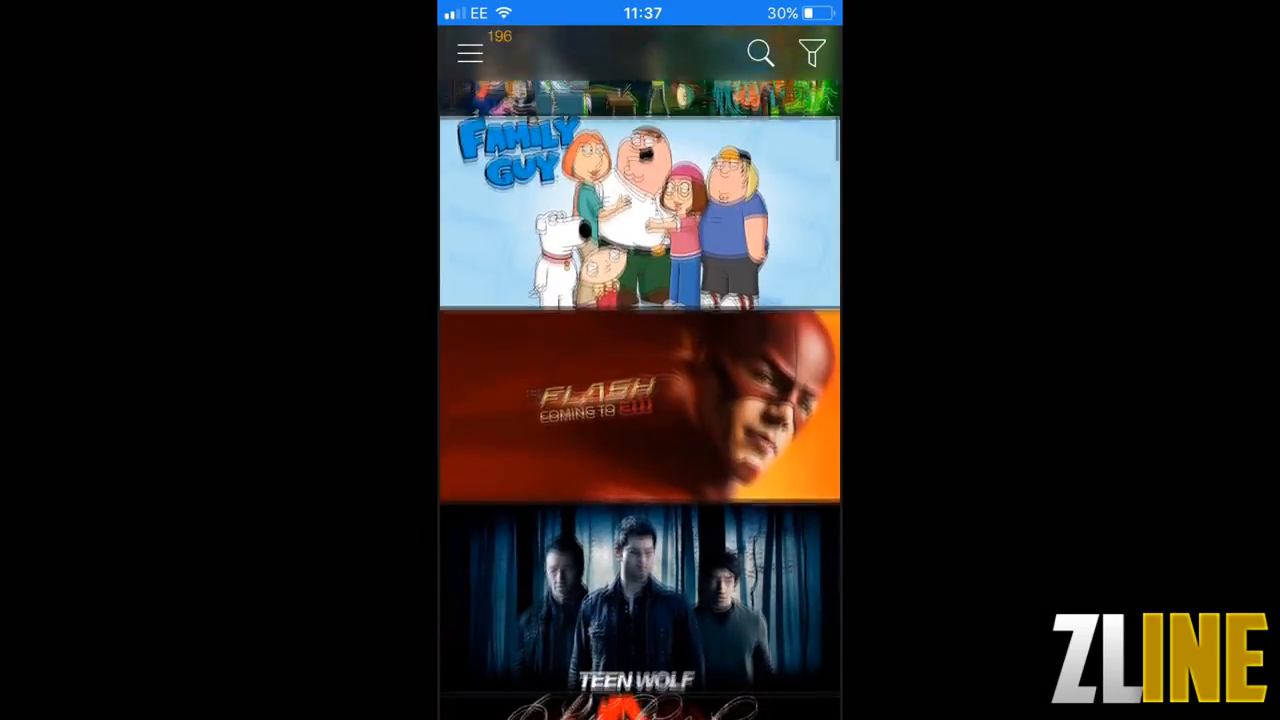
click(640, 212)
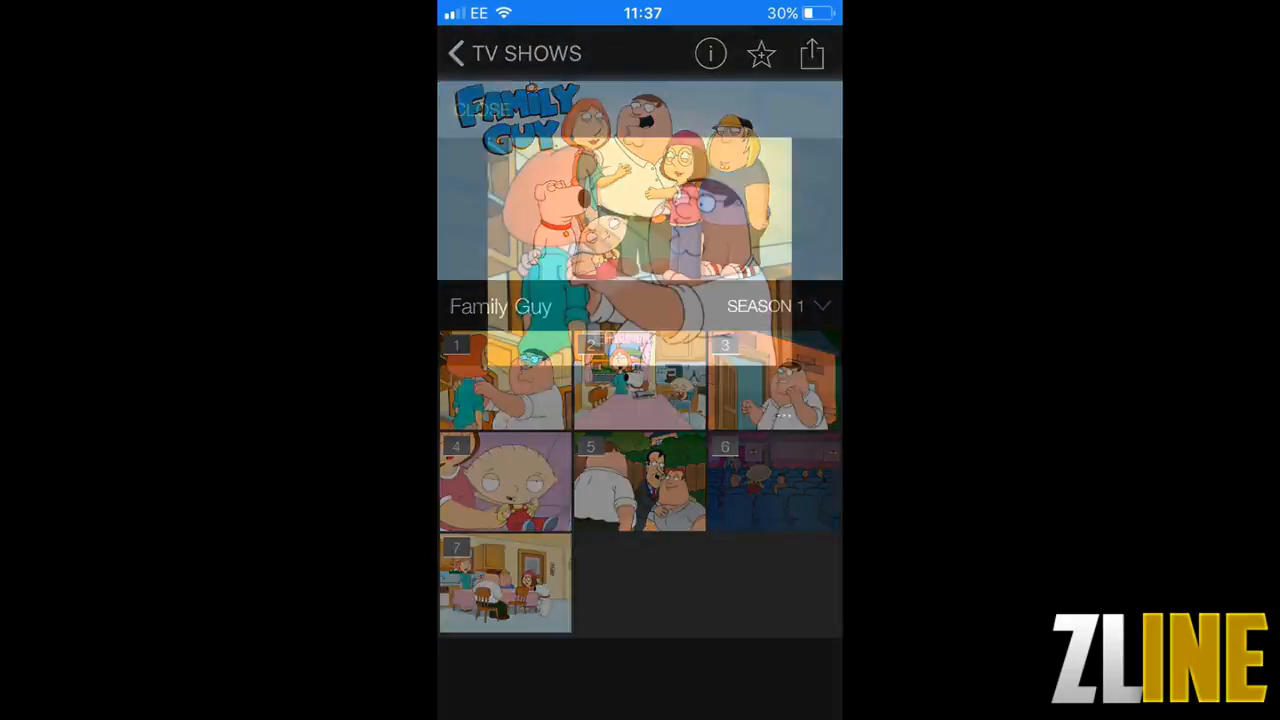
click(505, 383)
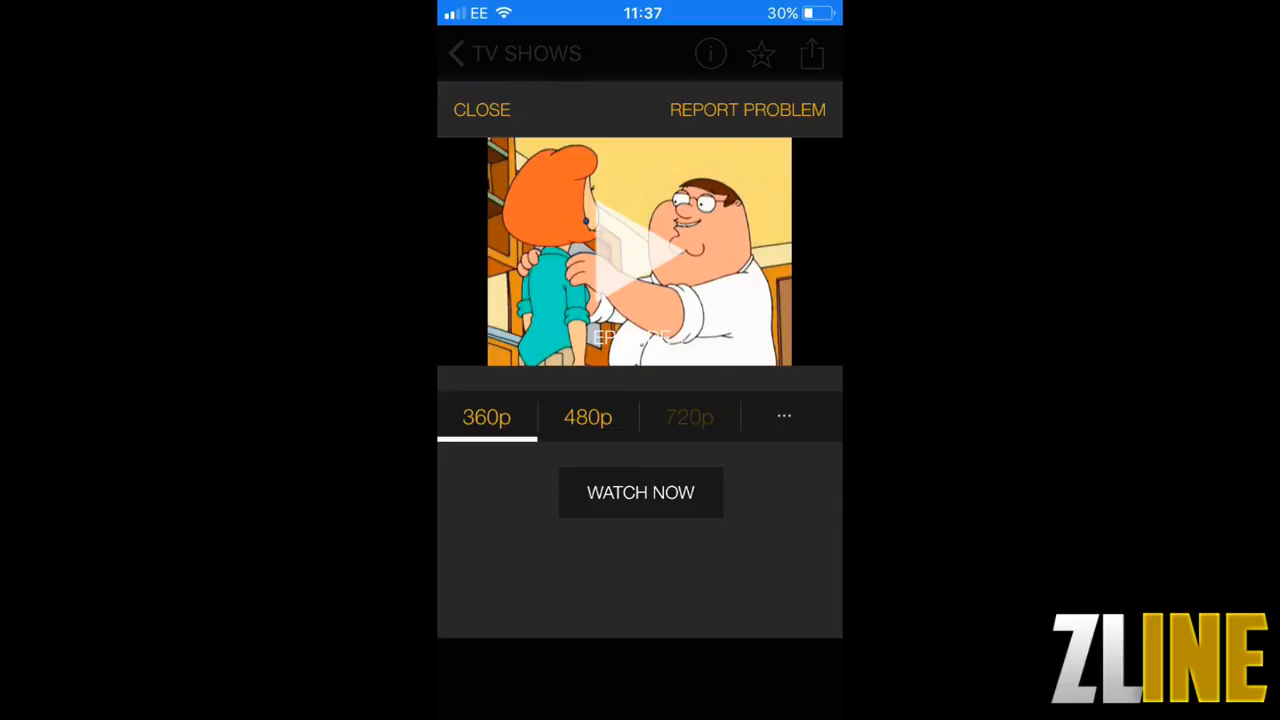
click(588, 417)
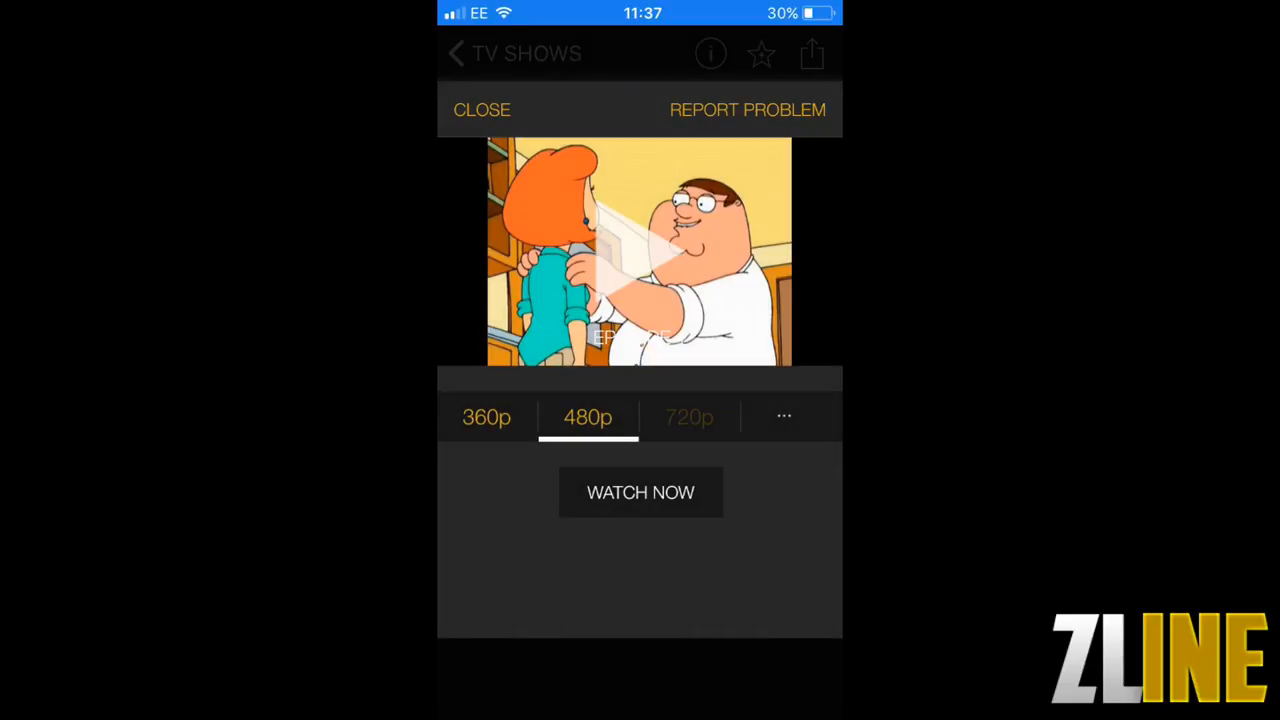
click(640, 492)
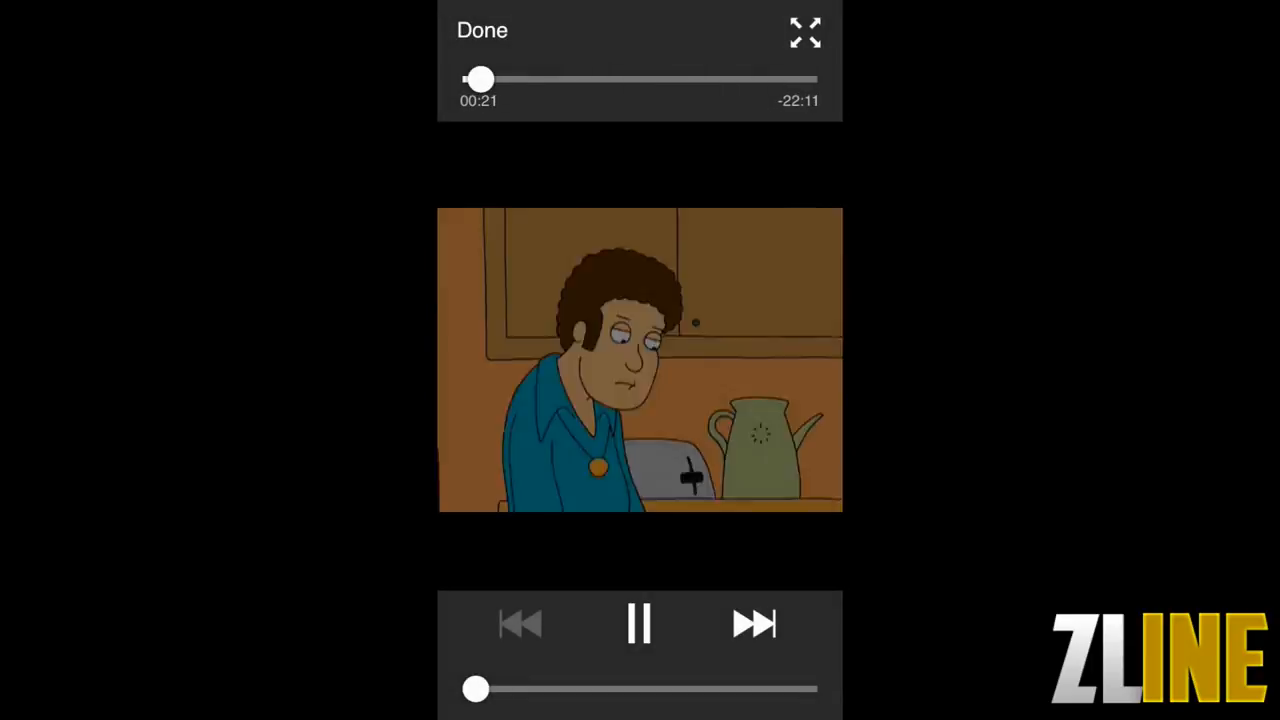
click(482, 30)
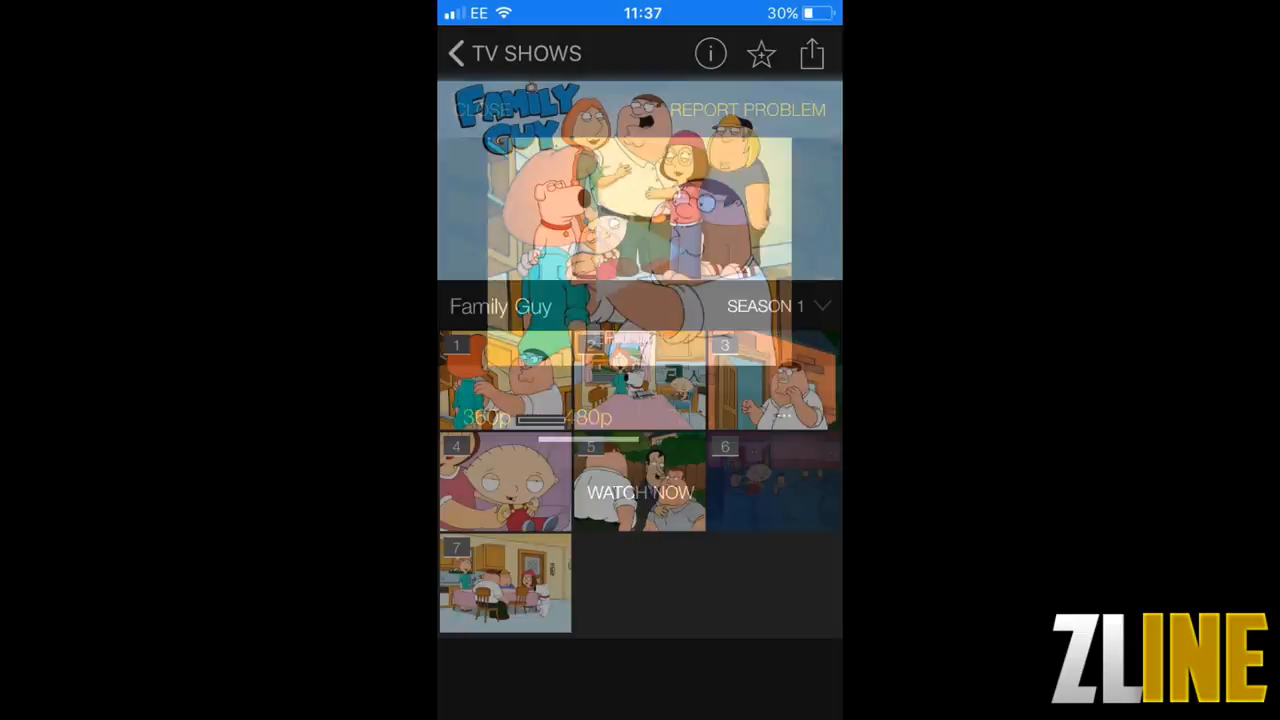